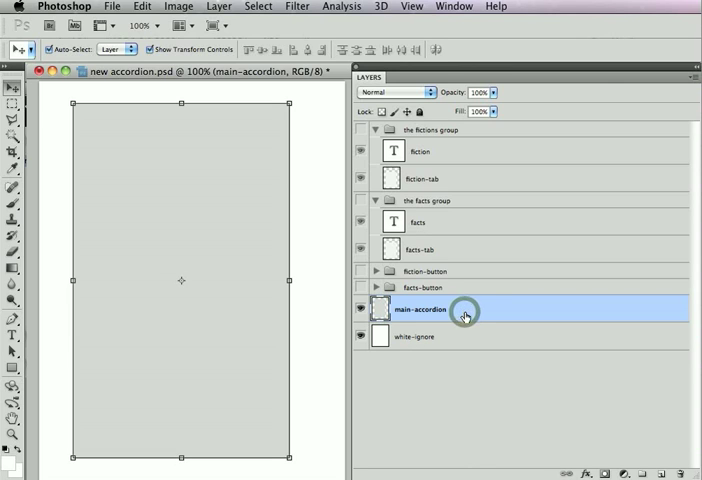
{"action": "mouse_move", "coordinate": [422, 319]}
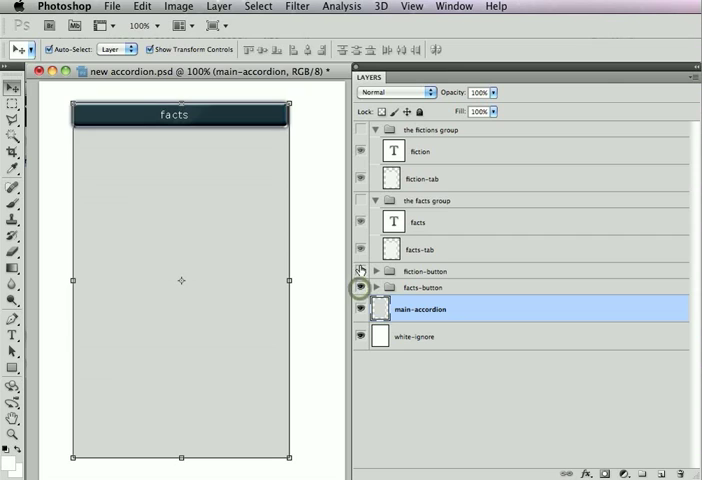
Step: Show the fiction-button group, then expand and collapse the facts-button group
{"action": "left_click", "coordinate": [360, 271]}
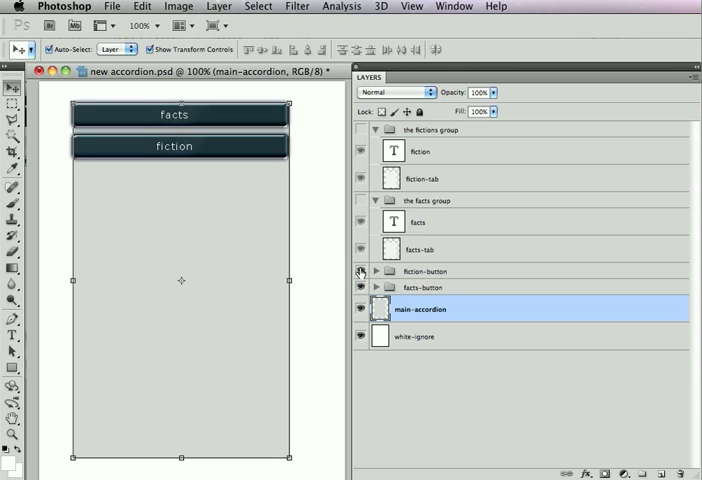
{"action": "left_click", "coordinate": [424, 287]}
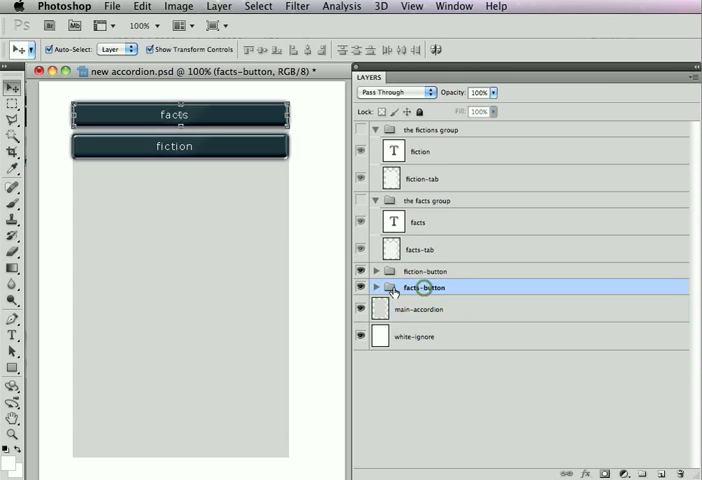
{"action": "left_click", "coordinate": [376, 288]}
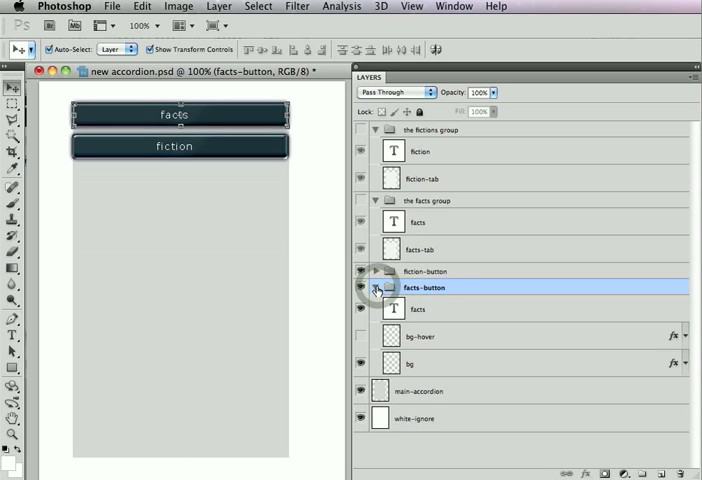
{"action": "left_click", "coordinate": [375, 288]}
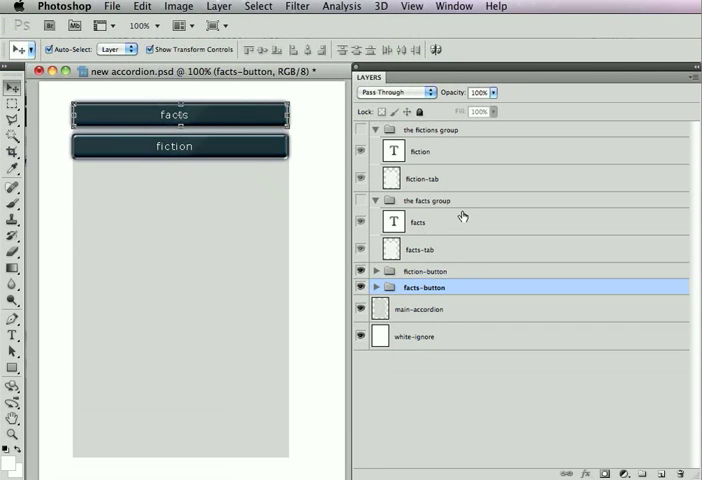
Step: Turn on the facts group's visibility to show its tab and fun facts list
{"action": "left_click", "coordinate": [360, 199]}
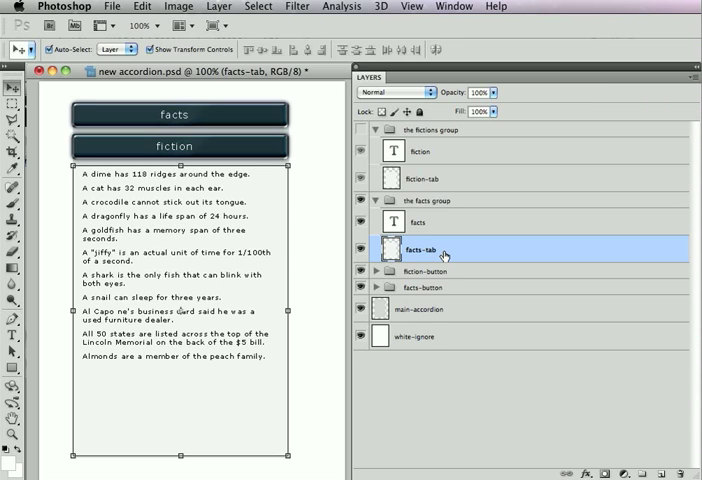
{"action": "mouse_move", "coordinate": [454, 213]}
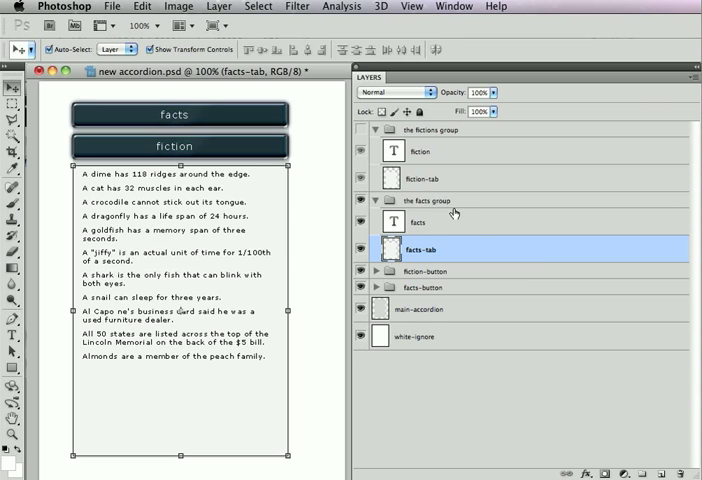
{"action": "mouse_move", "coordinate": [452, 212]}
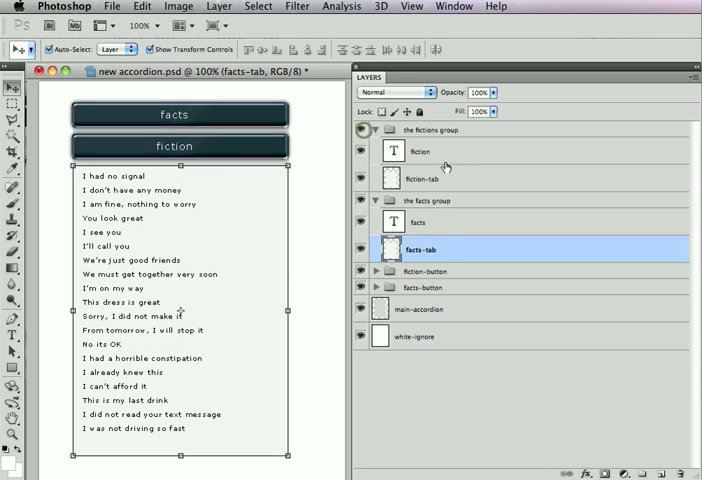
{"action": "left_click", "coordinate": [440, 178]}
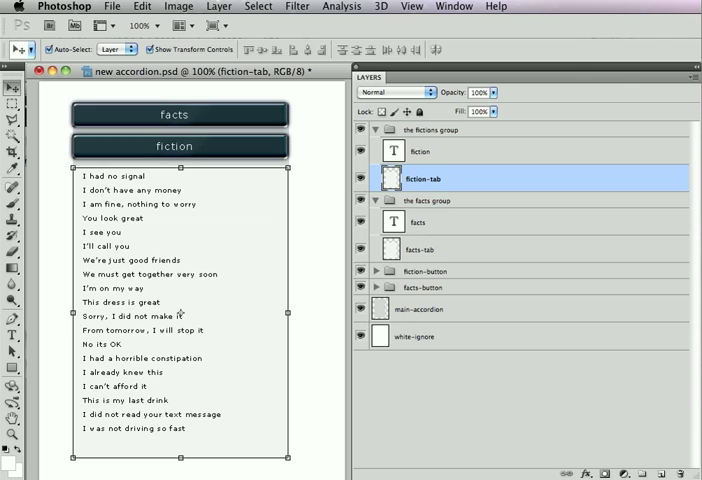
{"action": "mouse_move", "coordinate": [457, 195]}
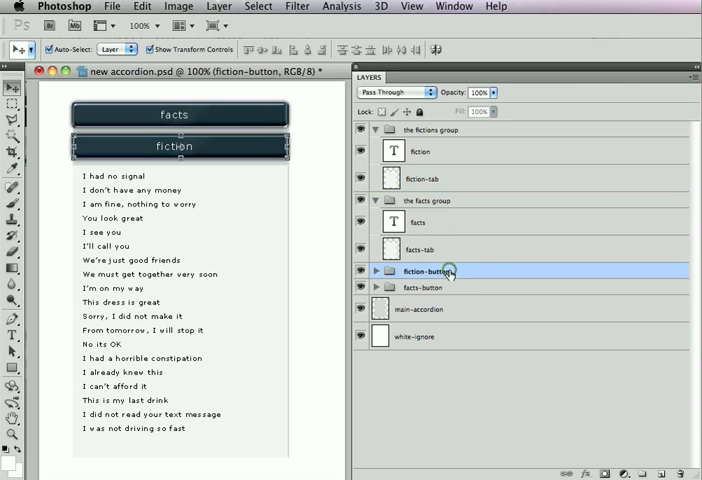
Step: Select the fiction-tab, the fiction- and facts-button groups, and both groups' tab layers
{"action": "left_click", "coordinate": [423, 287]}
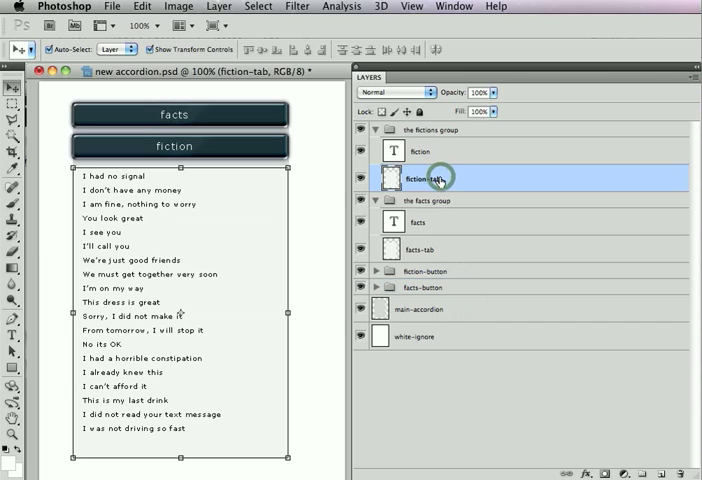
{"action": "mouse_move", "coordinate": [527, 241]}
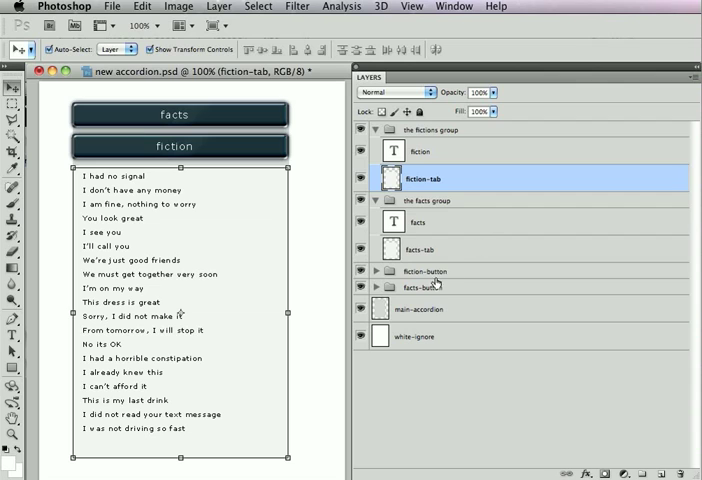
{"action": "left_click", "coordinate": [428, 270]}
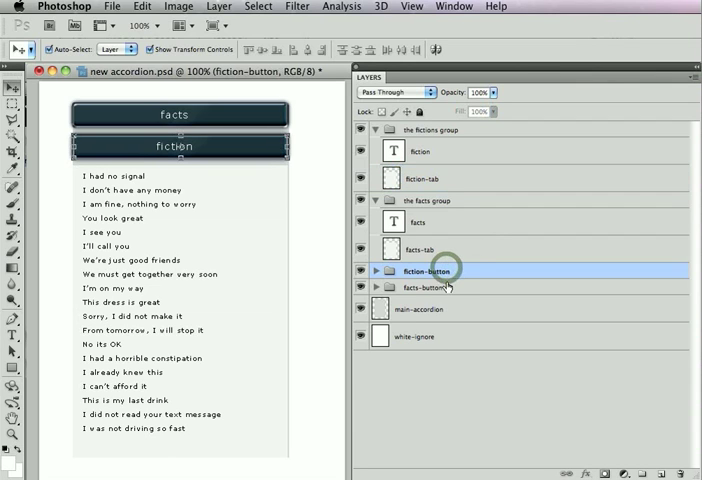
{"action": "left_click", "coordinate": [427, 287]}
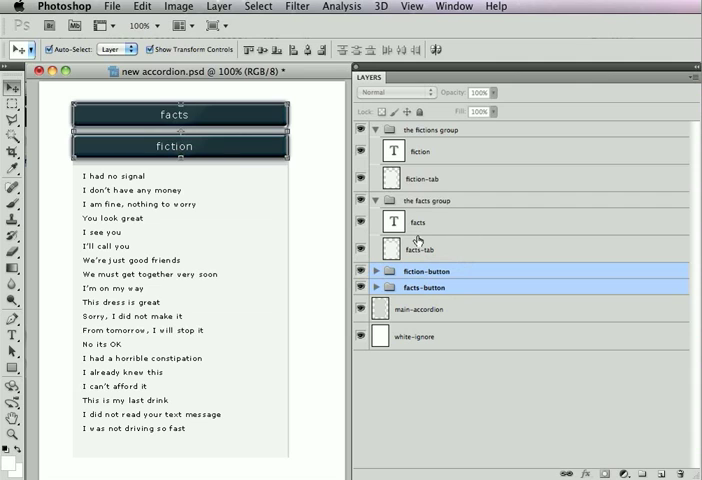
{"action": "left_click", "coordinate": [422, 249]}
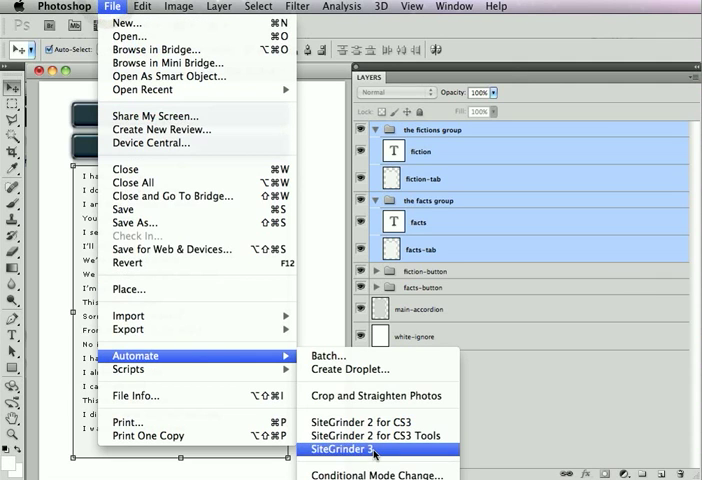
Step: Launch SiteGrinder 3 from the Automate menu on this document
{"action": "left_click", "coordinate": [338, 449]}
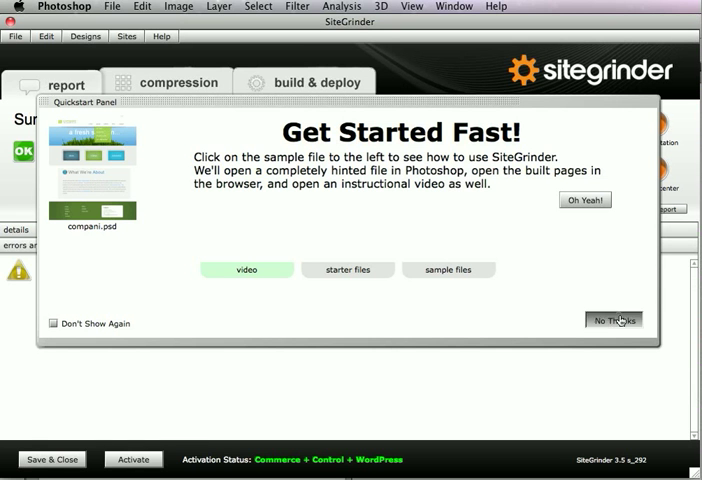
Step: Dismiss the quickstart panel and view the built accordion design in Safari
{"action": "left_click", "coordinate": [614, 320]}
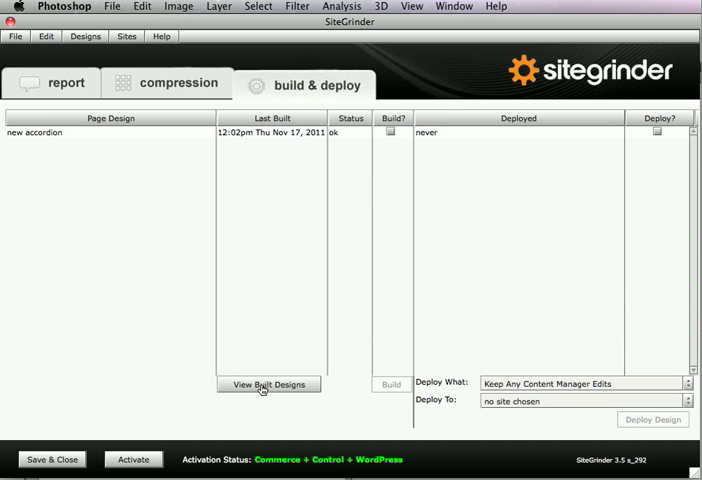
{"action": "left_click", "coordinate": [267, 384]}
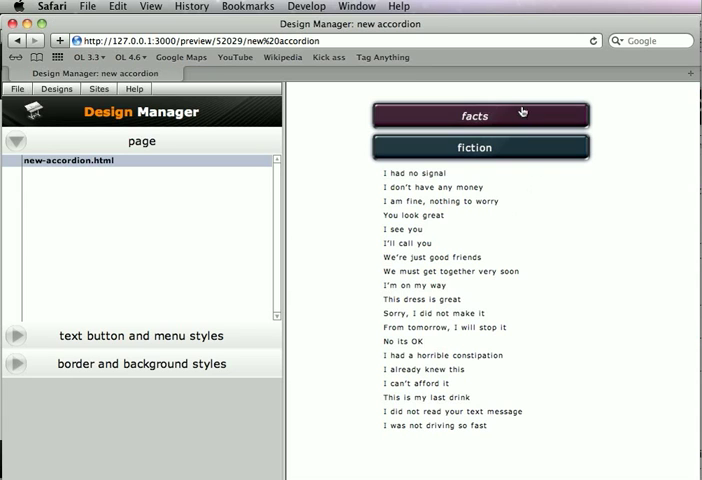
{"action": "left_click", "coordinate": [480, 115]}
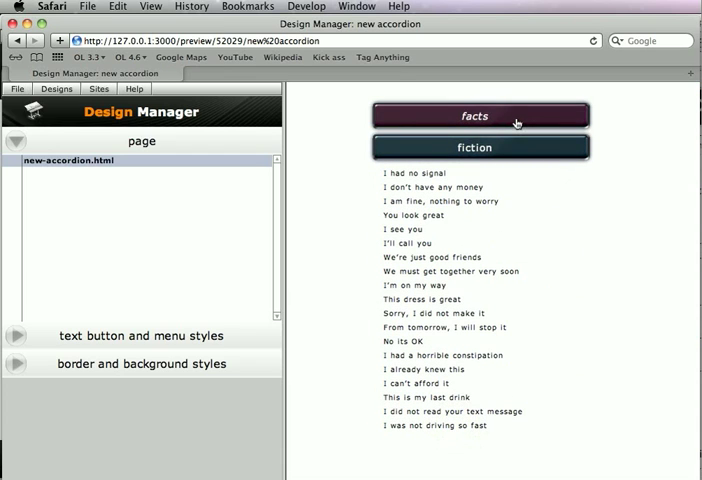
{"action": "left_click", "coordinate": [480, 115]}
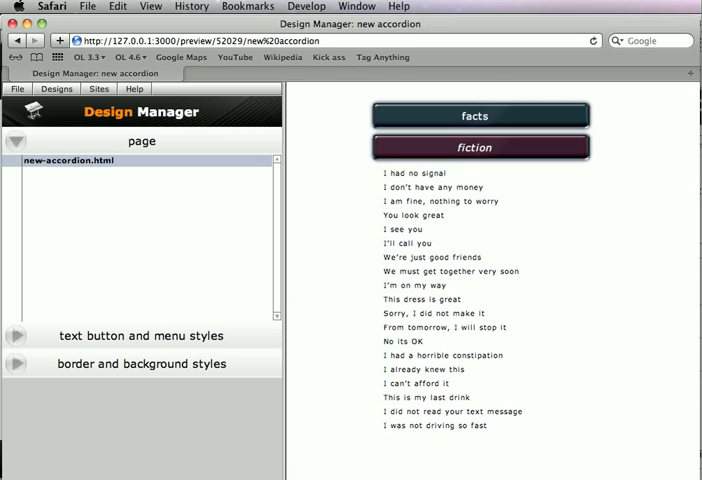
{"action": "mouse_move", "coordinate": [492, 440]}
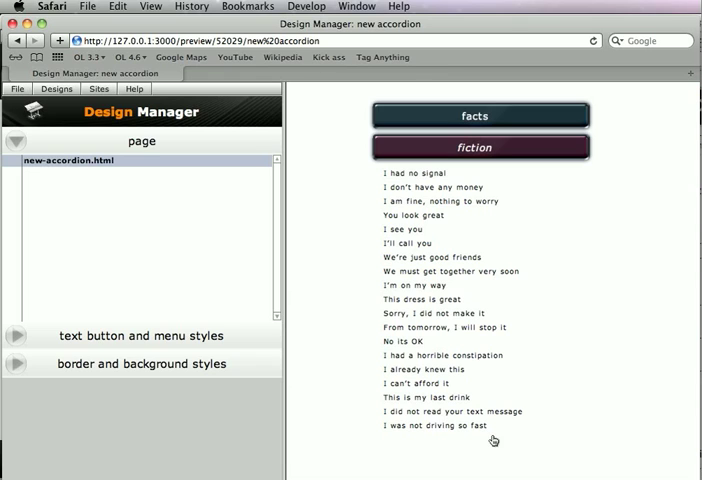
{"action": "left_click", "coordinate": [480, 147]}
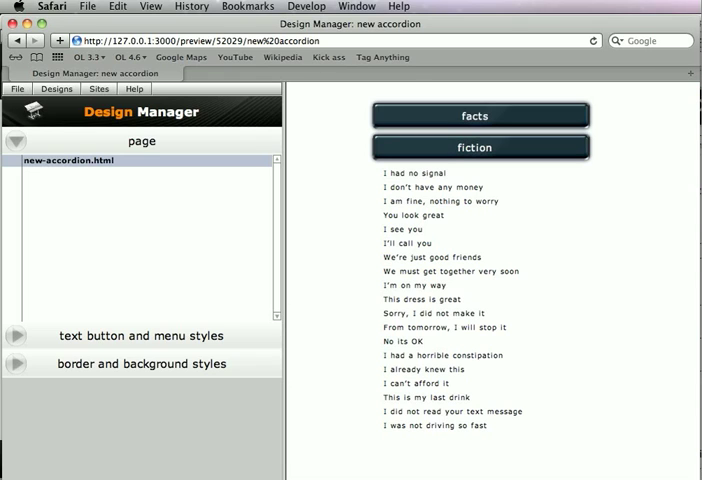